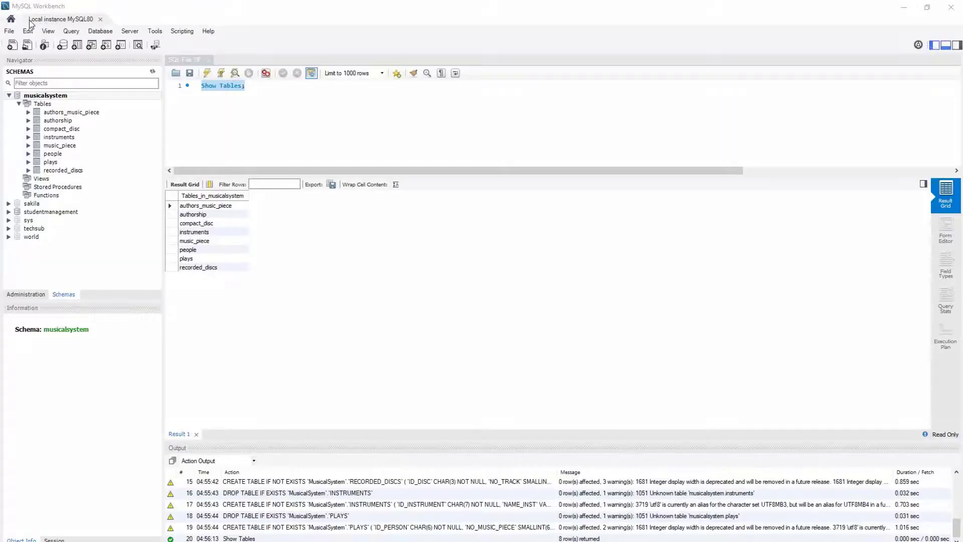
# - Create a new MySQL model tab containing the default empty mydb schema
pyautogui.click(21, 93)
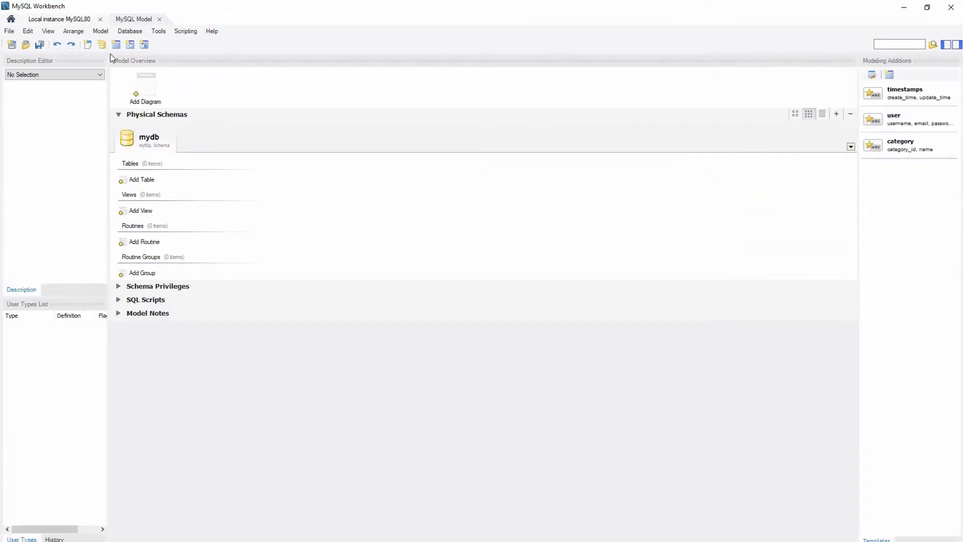
pyautogui.moveTo(139, 99)
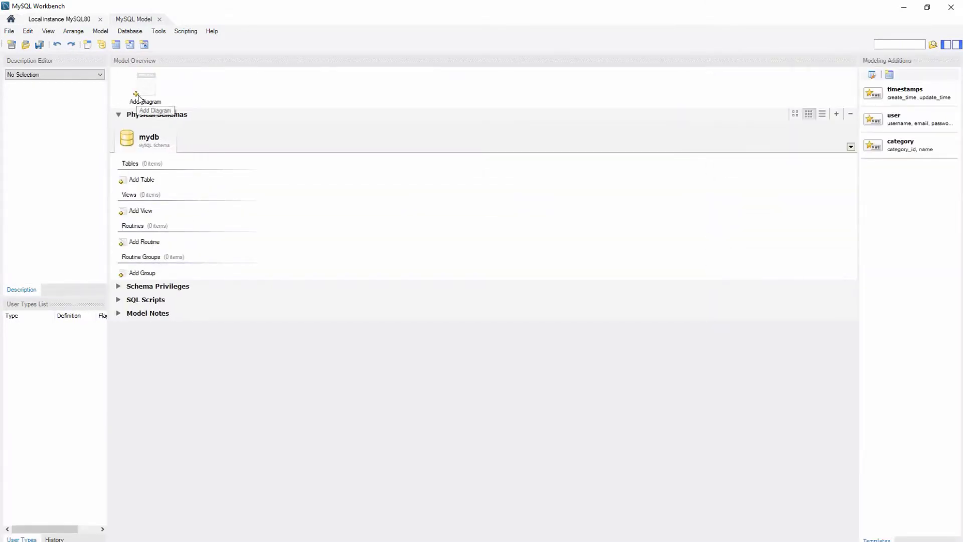
# - Add an EER diagram holding Author, Book and Publisher tables with key and attribute columns
pyautogui.click(145, 92)
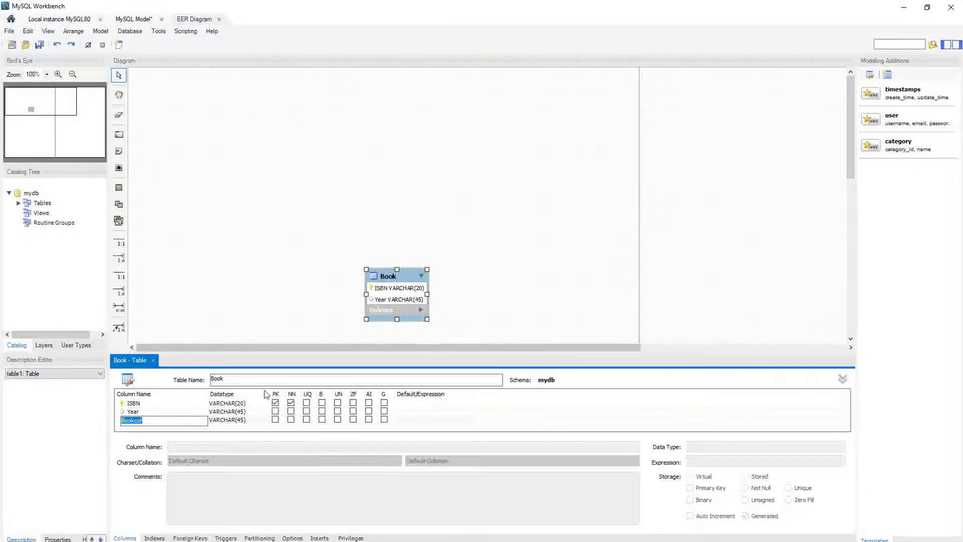
pyautogui.click(132, 412)
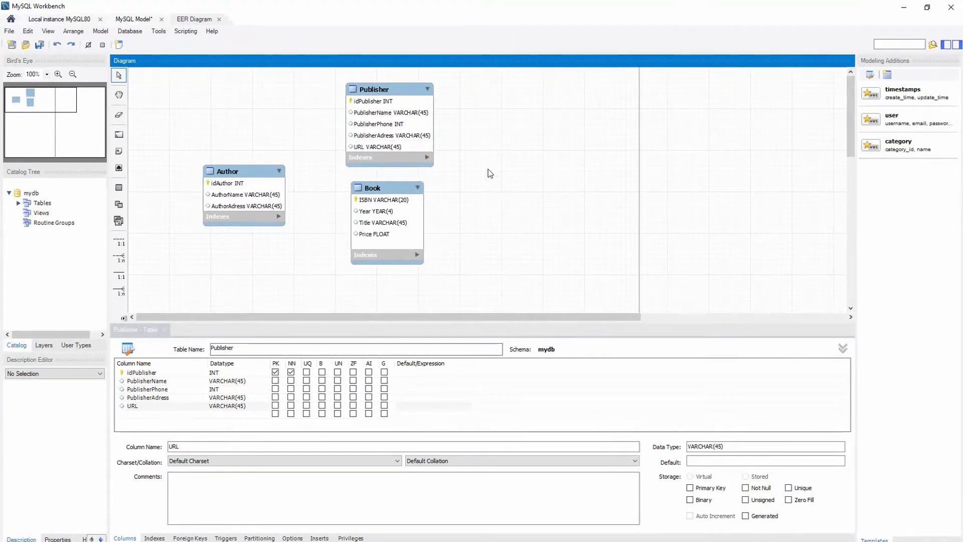
# - Add Customer, ShoppingBasket and Warehouse tables, linked by relationships and n:m junction tables
pyautogui.click(385, 187)
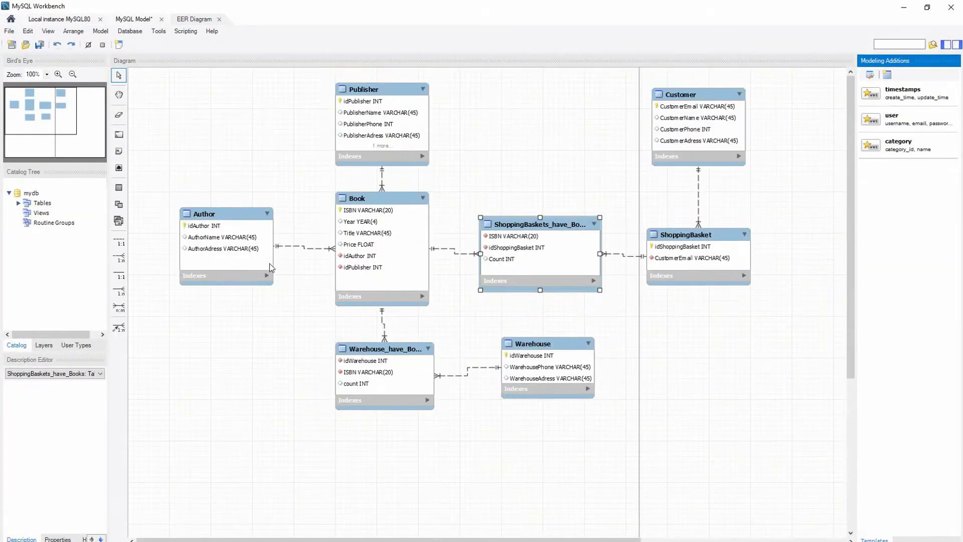
# - Save the model to a file named 'Book Store Model'
pyautogui.click(9, 30)
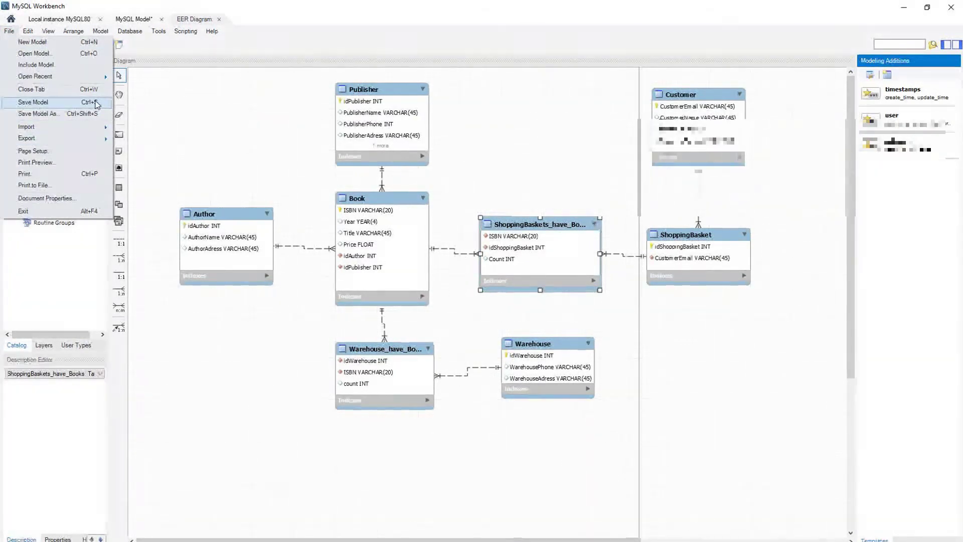
pyautogui.click(33, 101)
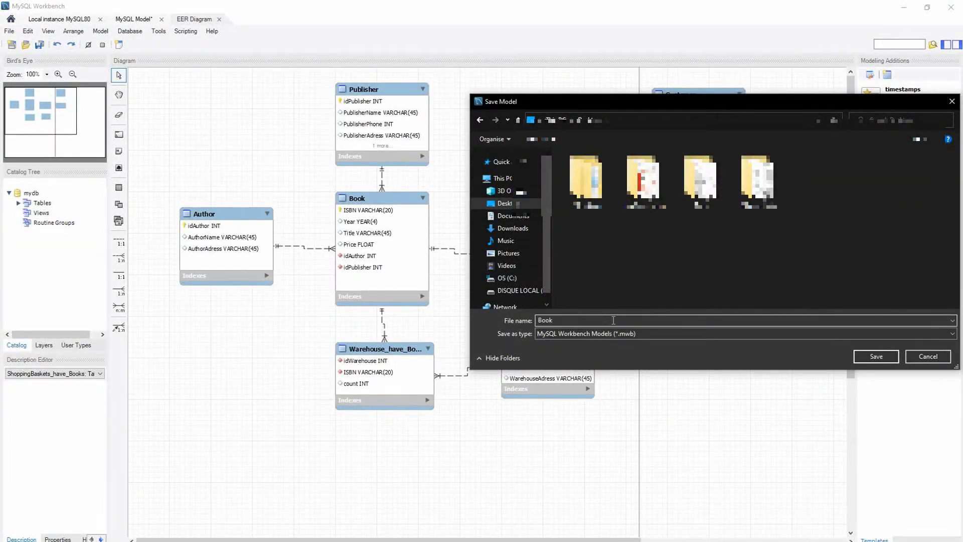
pyautogui.write('StModel')
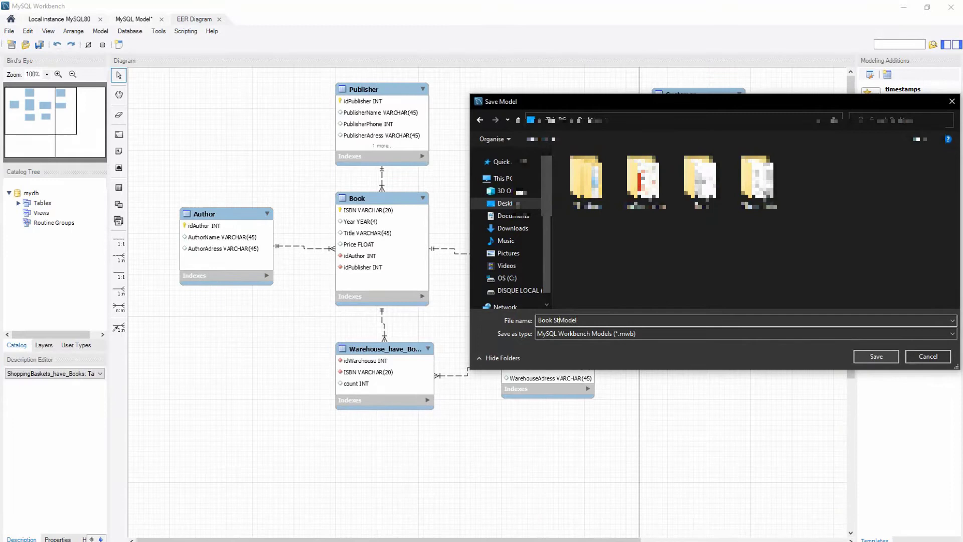
pyautogui.click(875, 356)
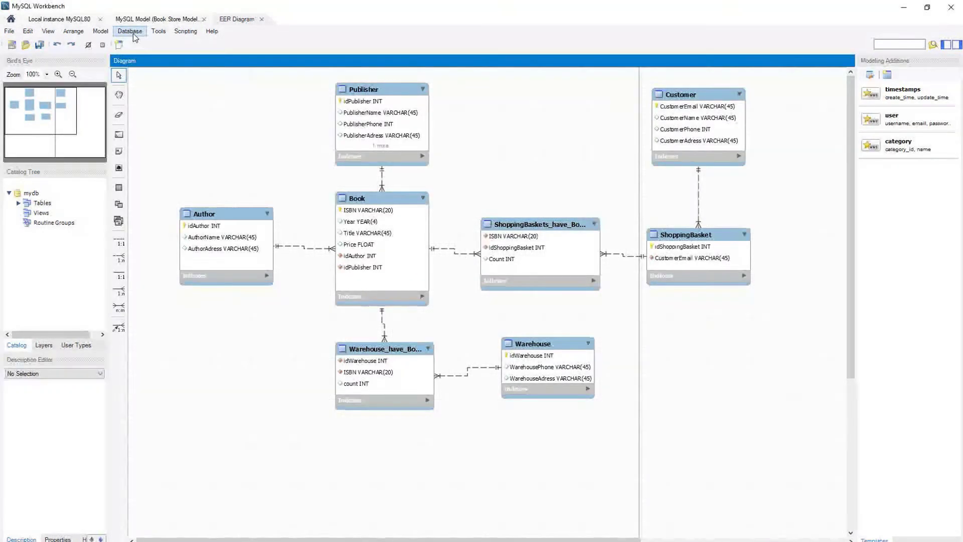
# - Forward engineer to Local instance MySQL80, accepting default connection and script options
pyautogui.click(130, 30)
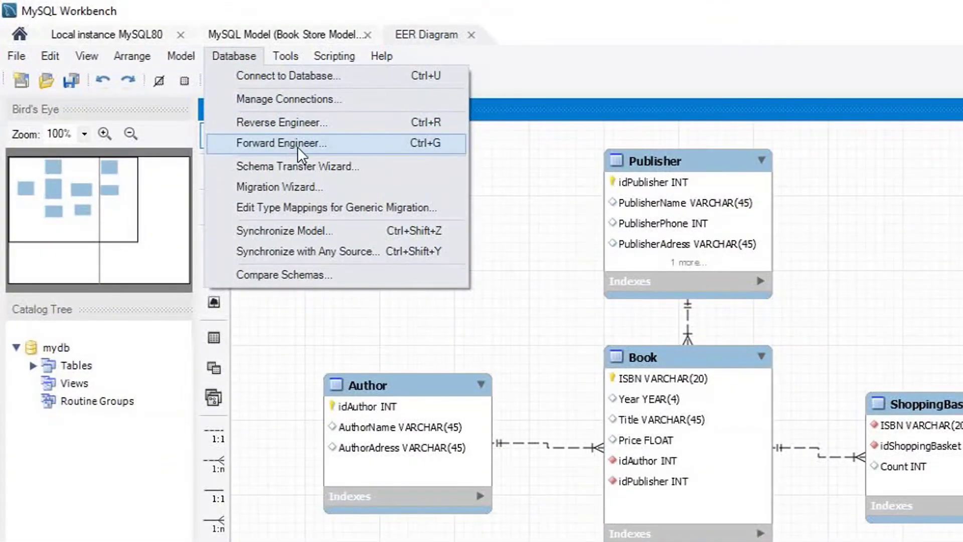
pyautogui.moveTo(341, 153)
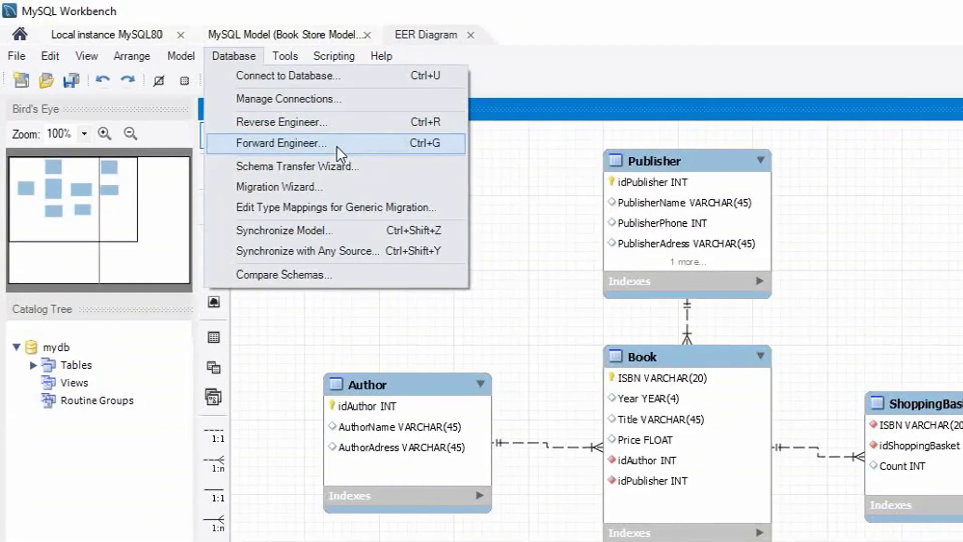
pyautogui.click(281, 143)
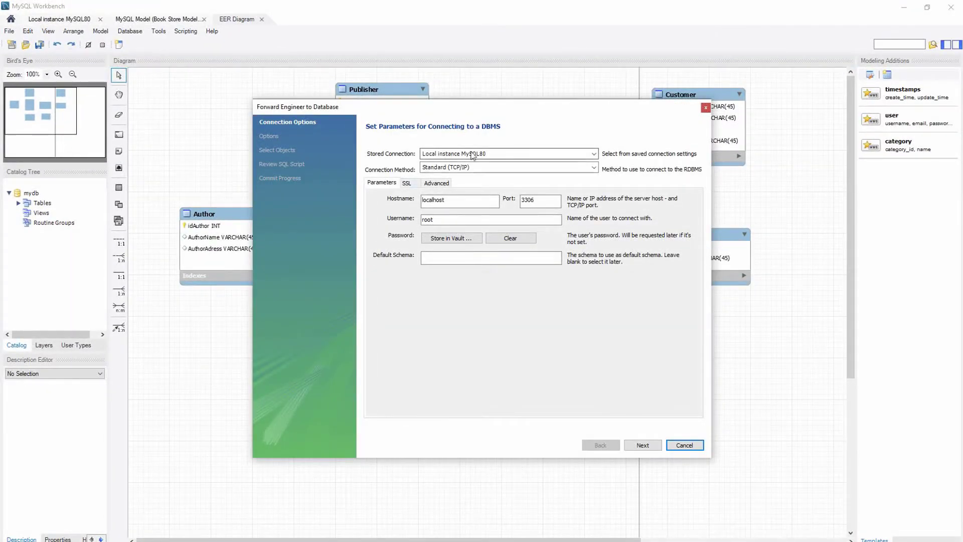
pyautogui.moveTo(548, 330)
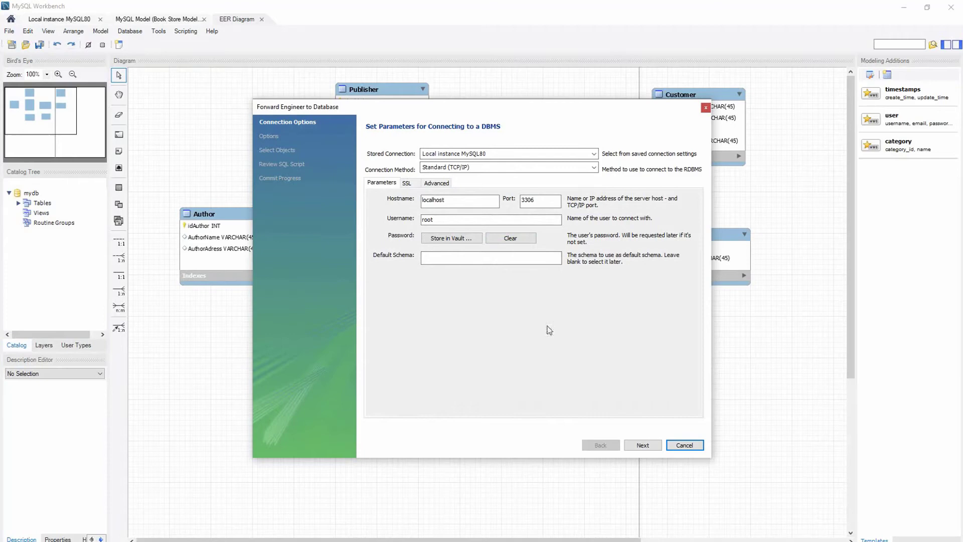
pyautogui.moveTo(640, 435)
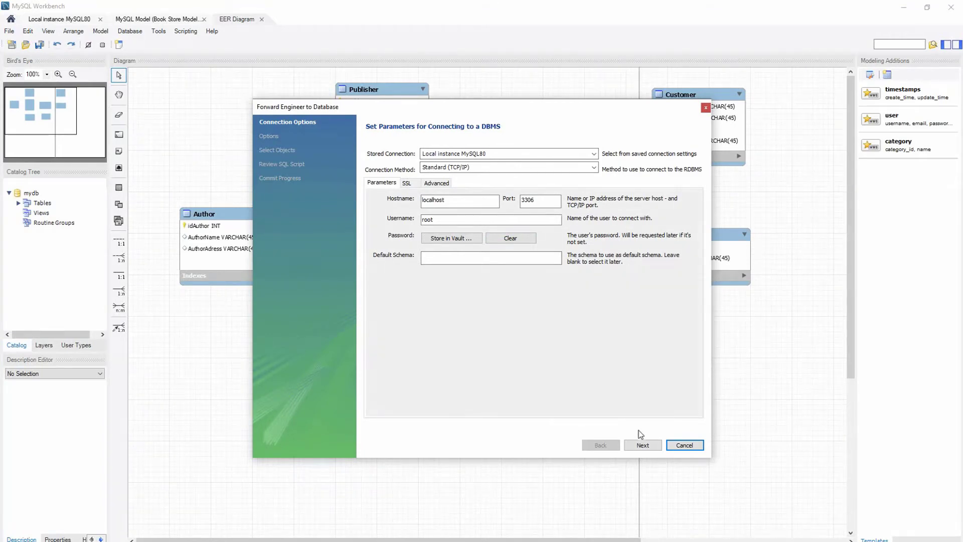
pyautogui.click(643, 445)
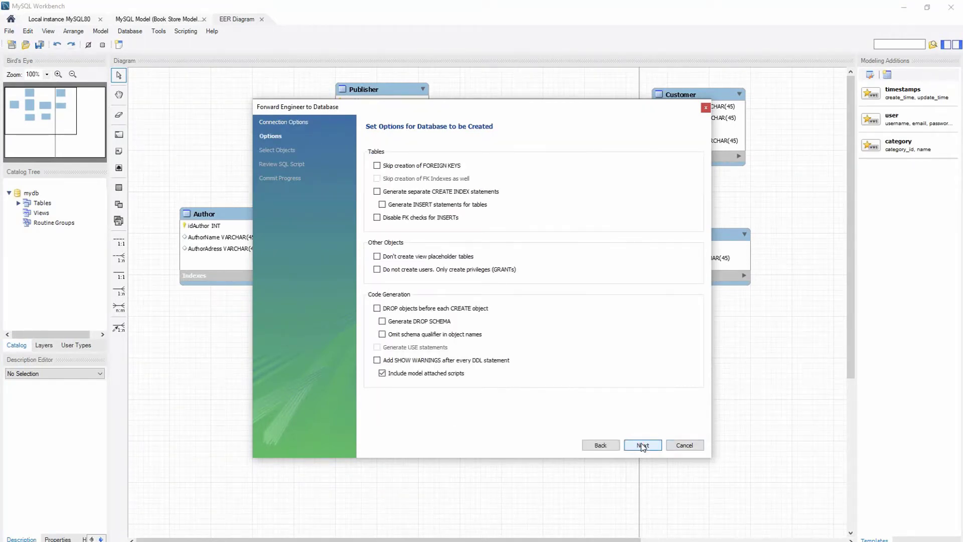
pyautogui.click(642, 445)
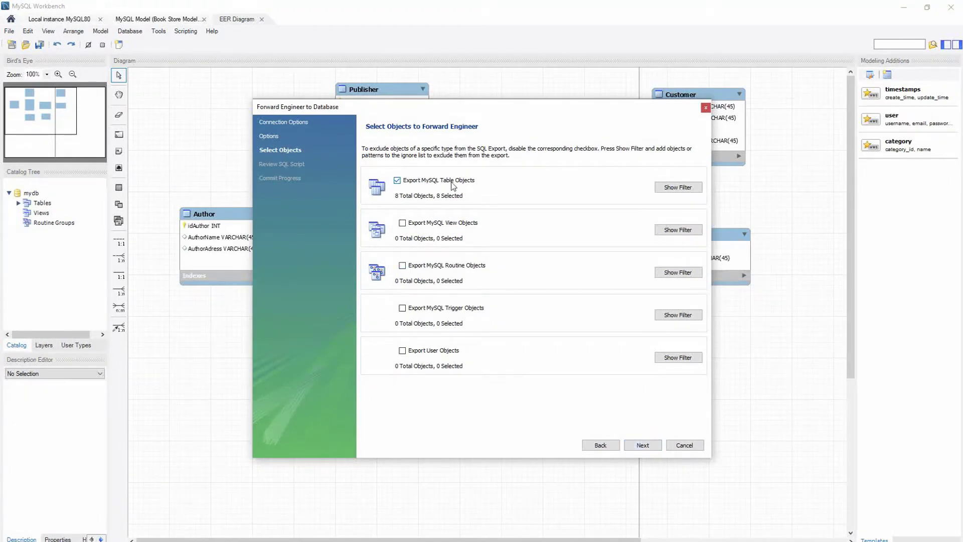
pyautogui.moveTo(473, 192)
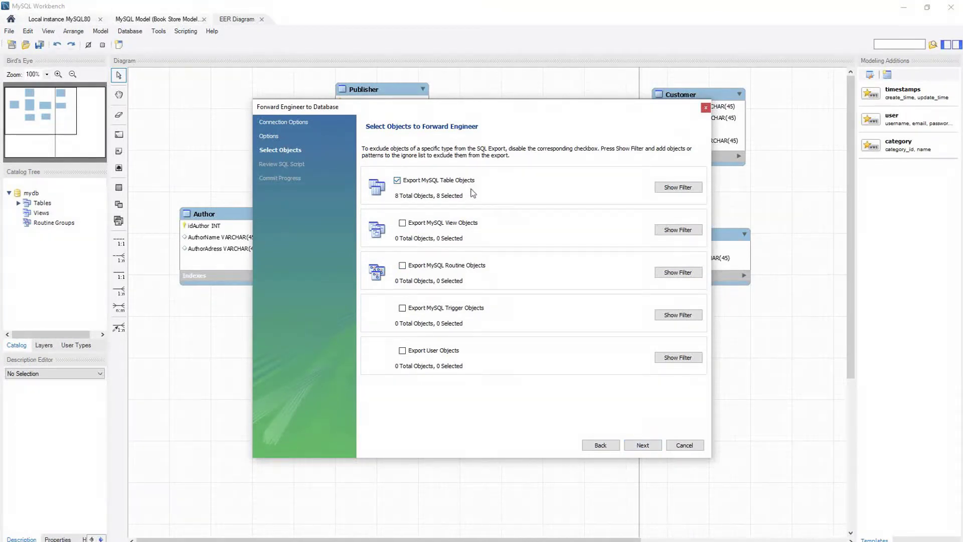
pyautogui.moveTo(427, 315)
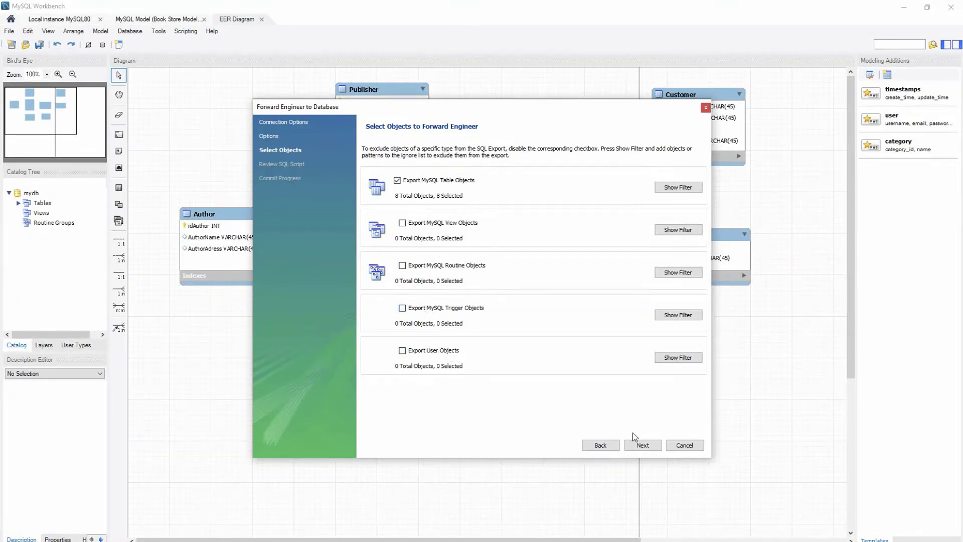
# - Keep all 8 tables, review the script, and save it to the Desktop as 'Sql Code BookStore'
pyautogui.click(643, 445)
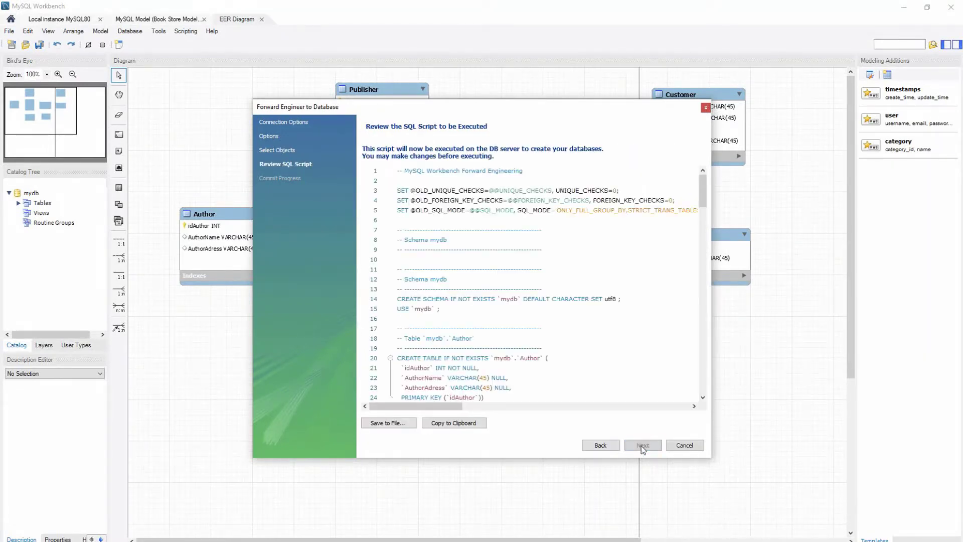
pyautogui.moveTo(619, 349)
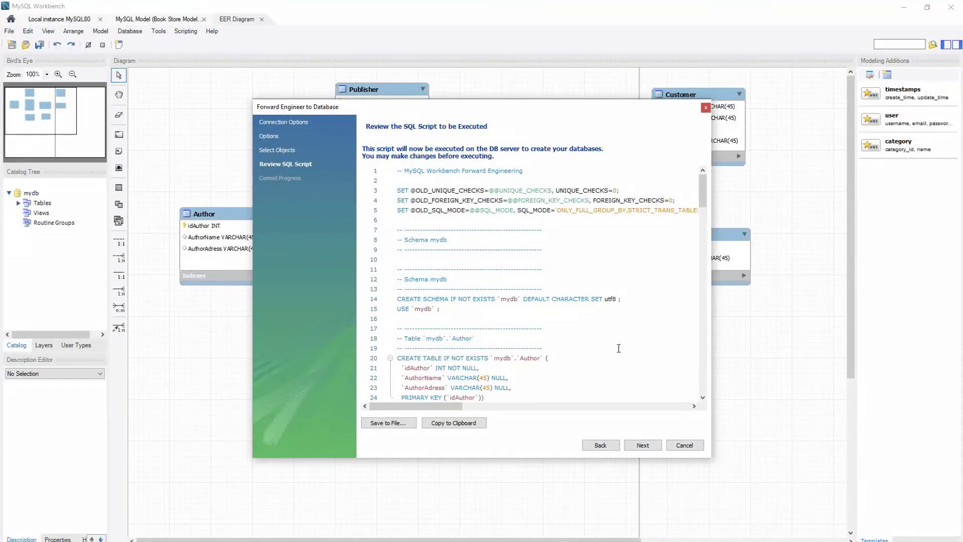
pyautogui.scroll(-3)
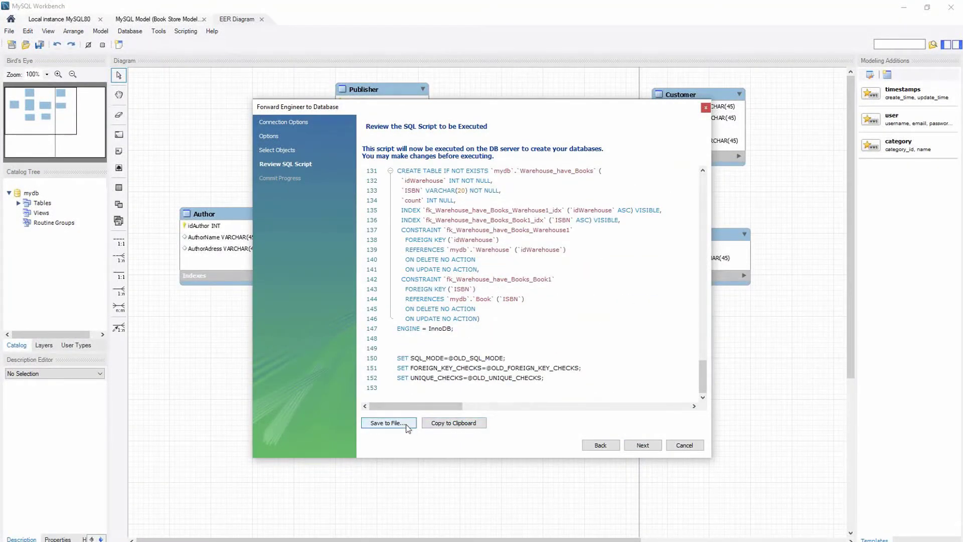
pyautogui.click(388, 422)
pyautogui.write('Sql')
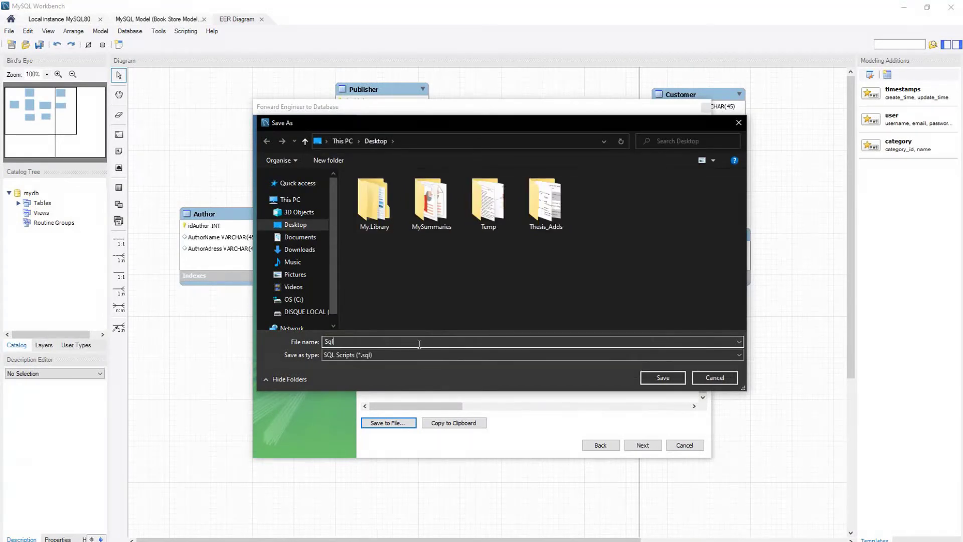
pyautogui.write('Code')
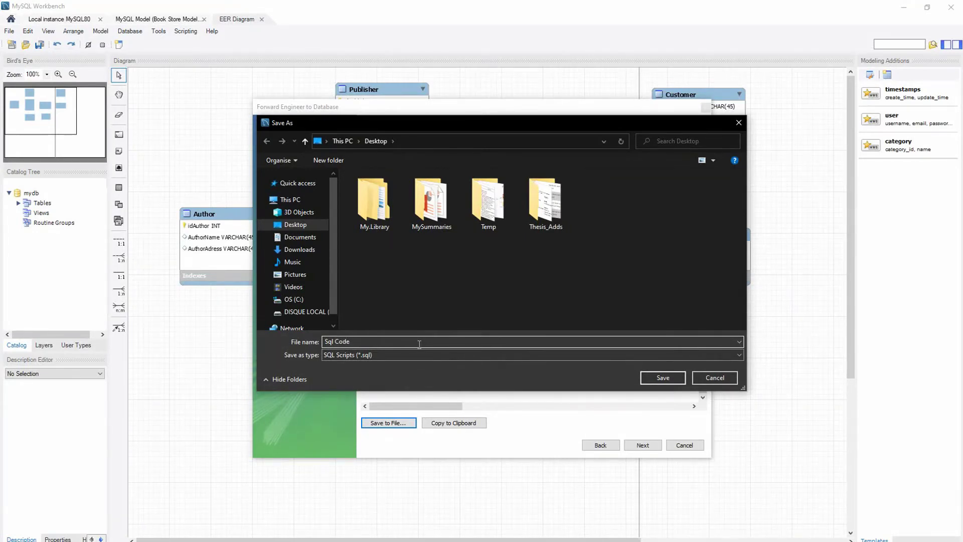
pyautogui.write('BookSt')
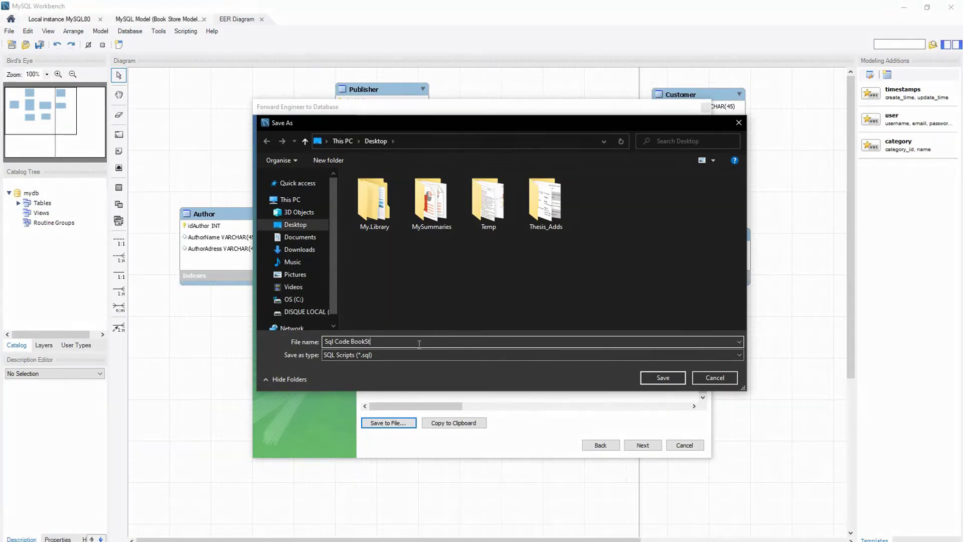
pyautogui.write('ore')
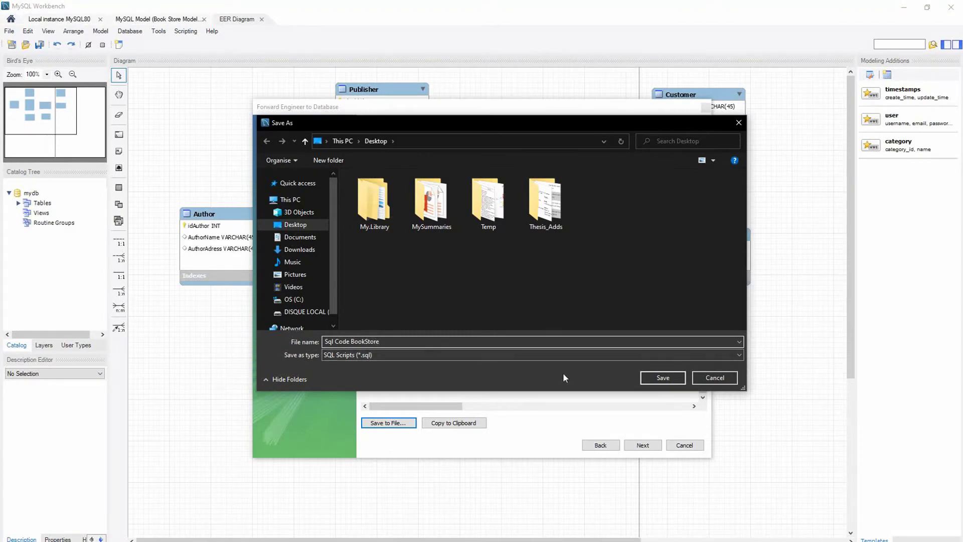
pyautogui.click(662, 377)
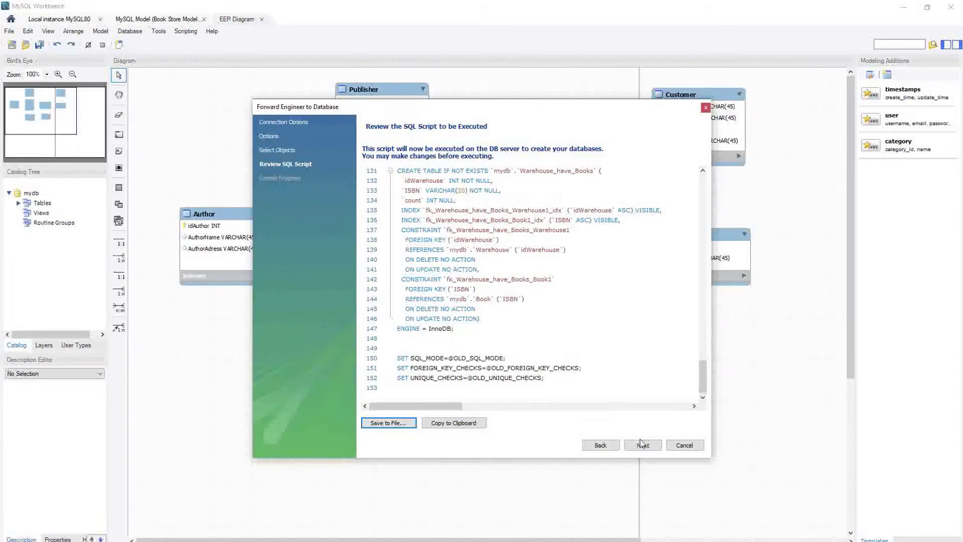
# - Run the creation script, close the finished wizard, and return to the Home screen
pyautogui.click(643, 445)
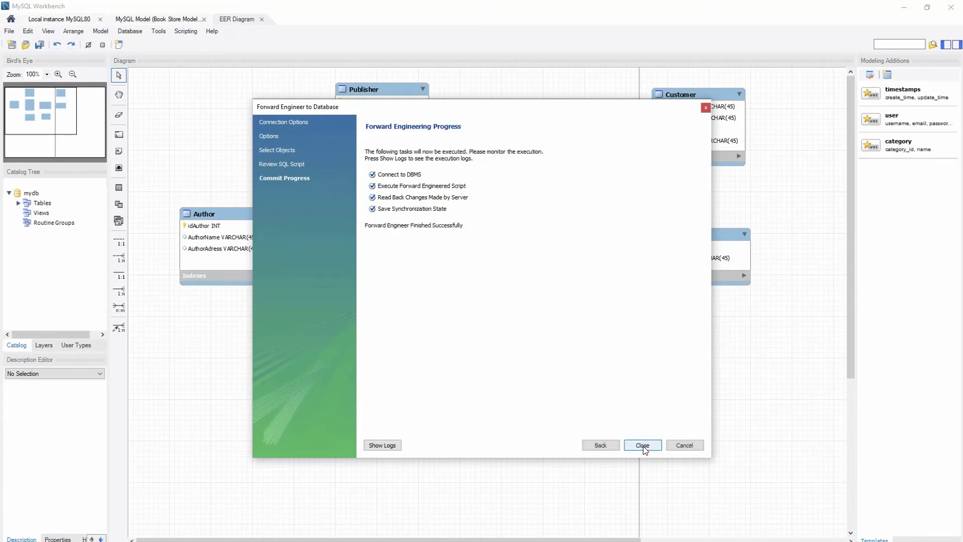
pyautogui.moveTo(472, 314)
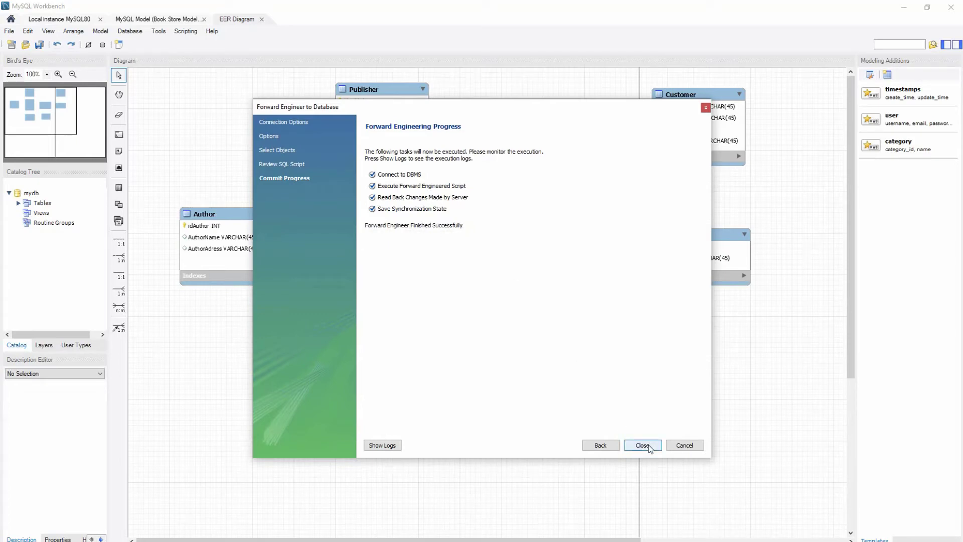
pyautogui.click(643, 445)
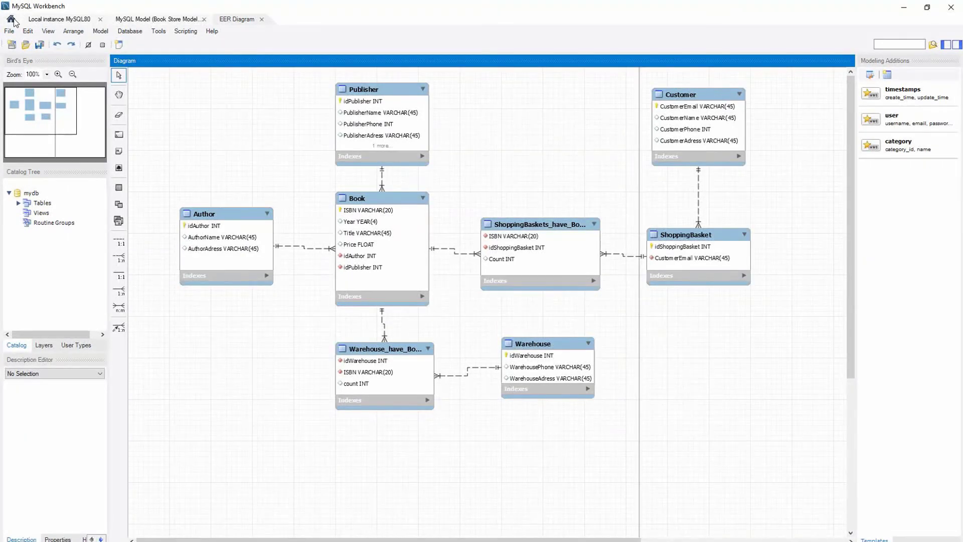
pyautogui.click(11, 19)
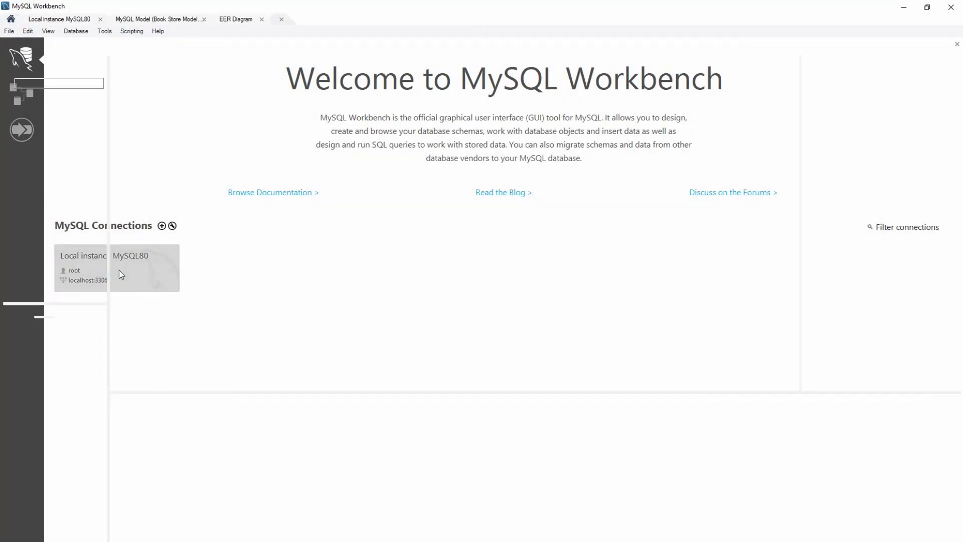
# - Open the Local instance MySQL80 connection and expand mydb's Tables list
pyautogui.doubleClick(117, 267)
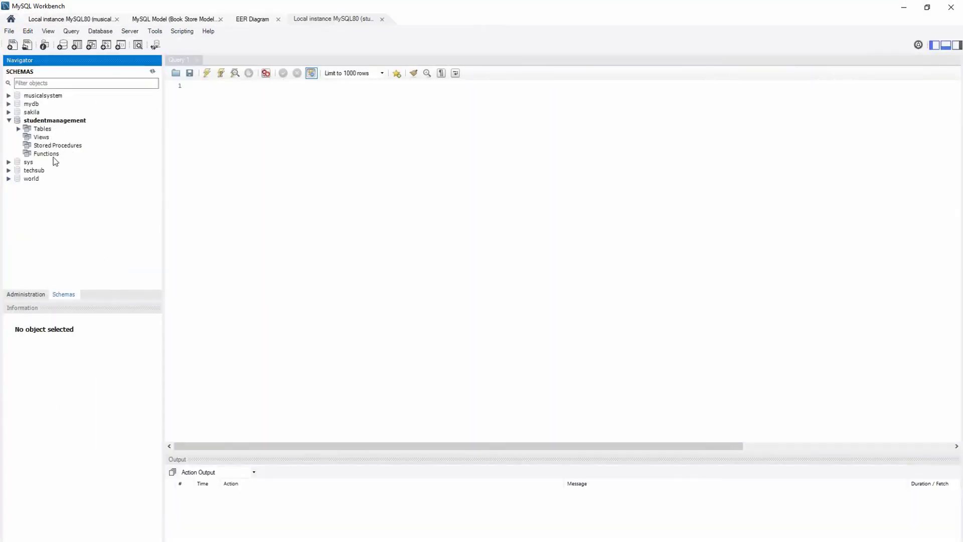
pyautogui.click(9, 120)
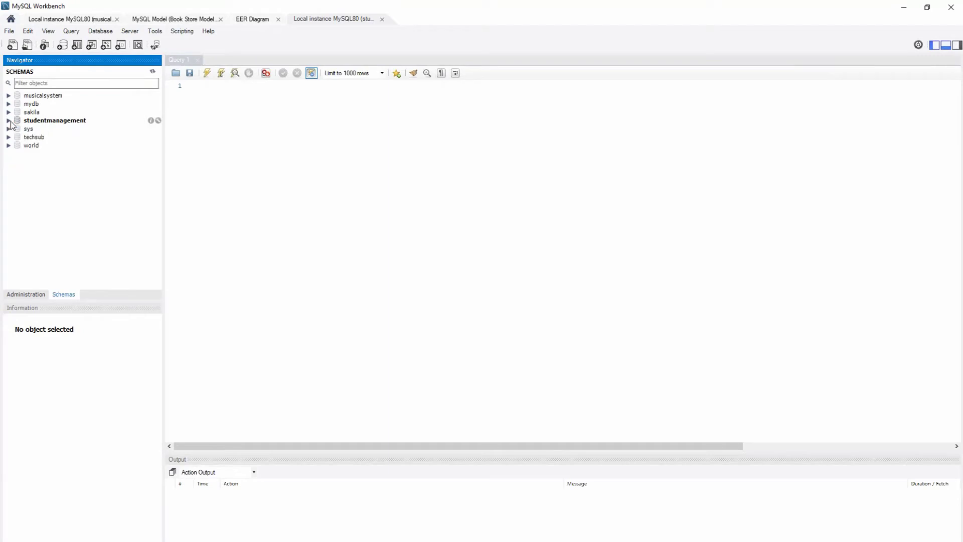
pyautogui.click(9, 120)
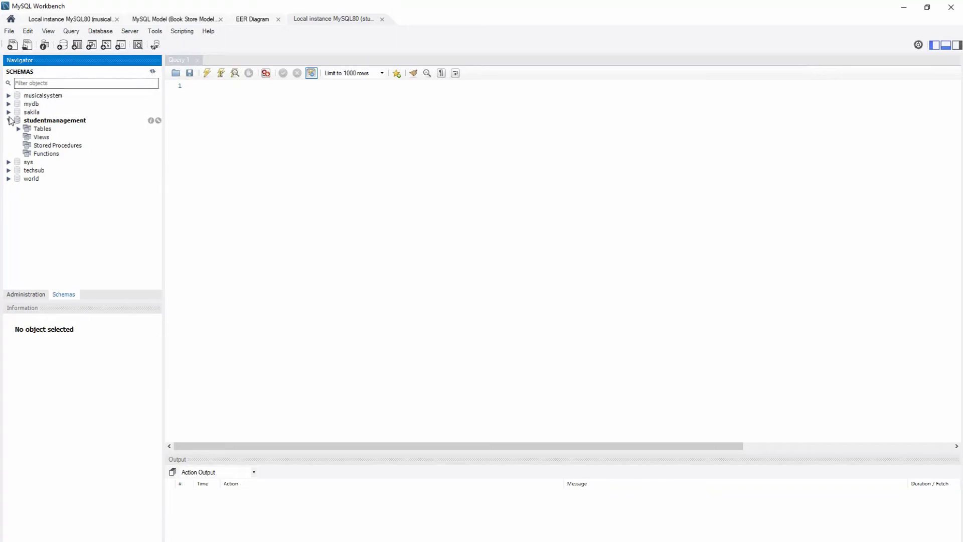
pyautogui.click(9, 103)
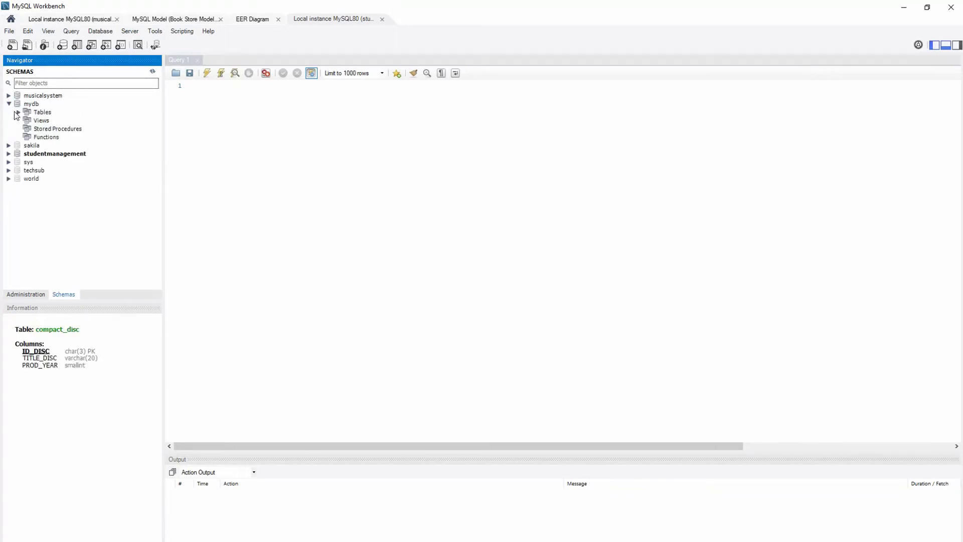
pyautogui.click(26, 112)
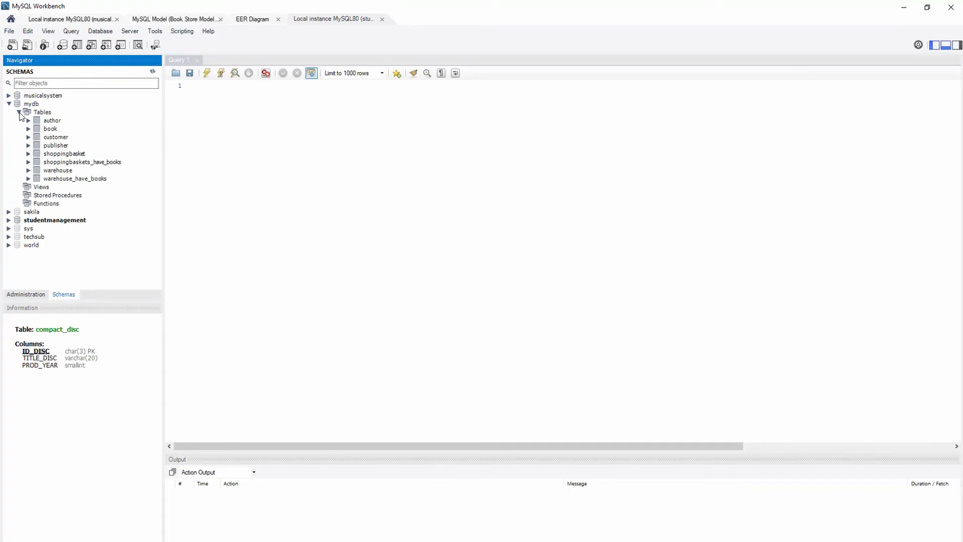
# - Inspect author, customer and warehouse_have_books, then set mydb as the default schema
pyautogui.click(52, 120)
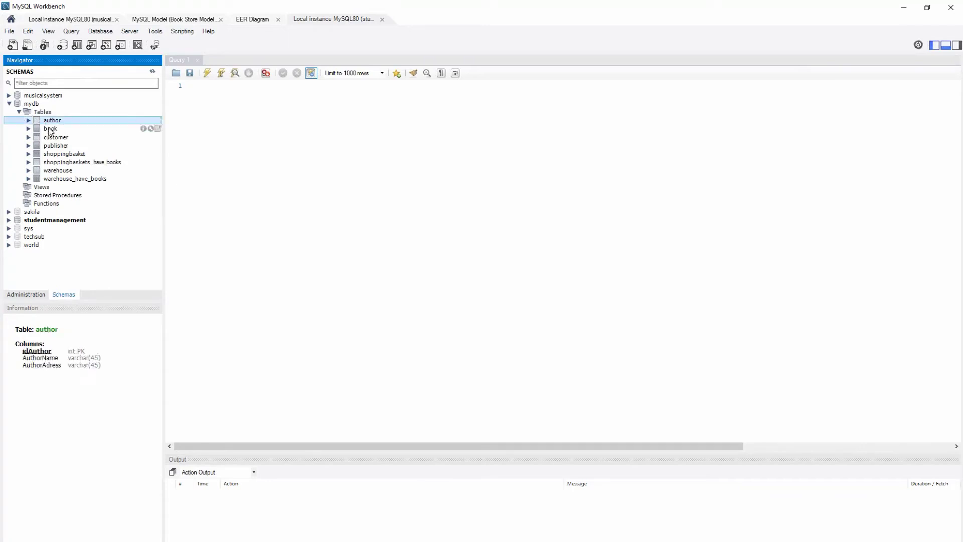
pyautogui.click(55, 137)
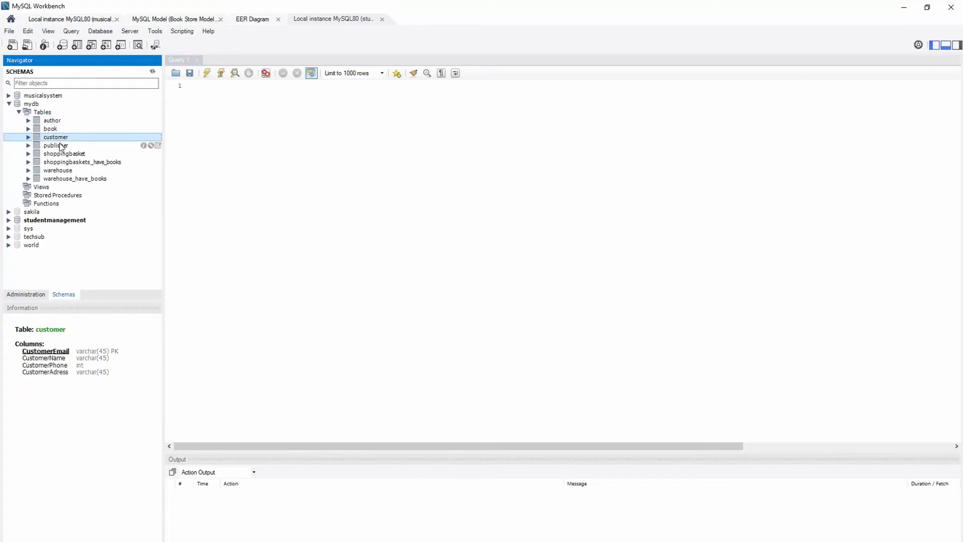
pyautogui.click(75, 178)
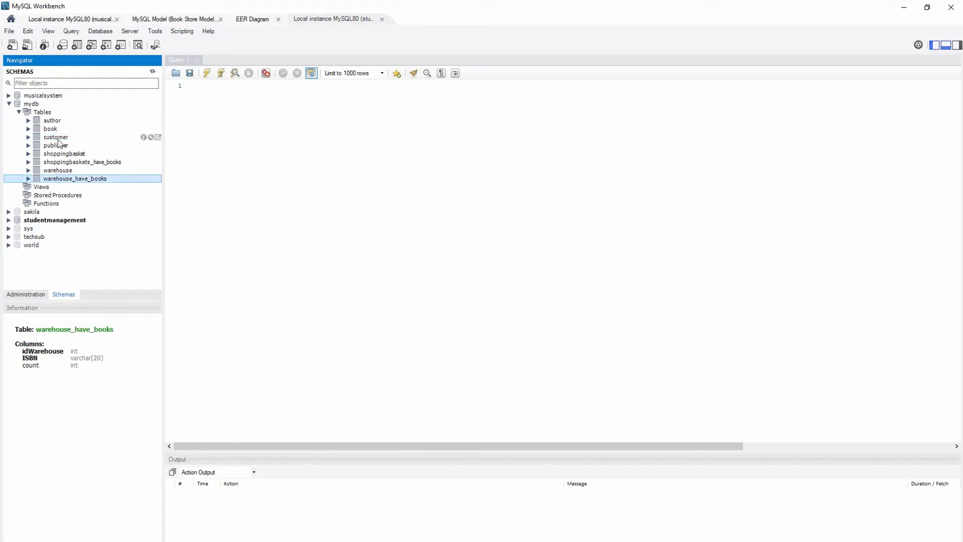
pyautogui.moveTo(41, 104)
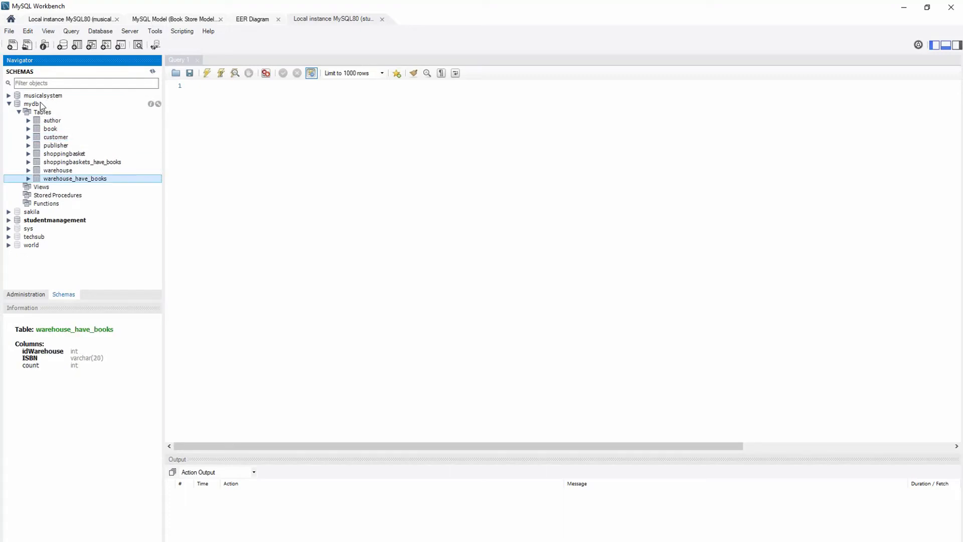
pyautogui.click(32, 104)
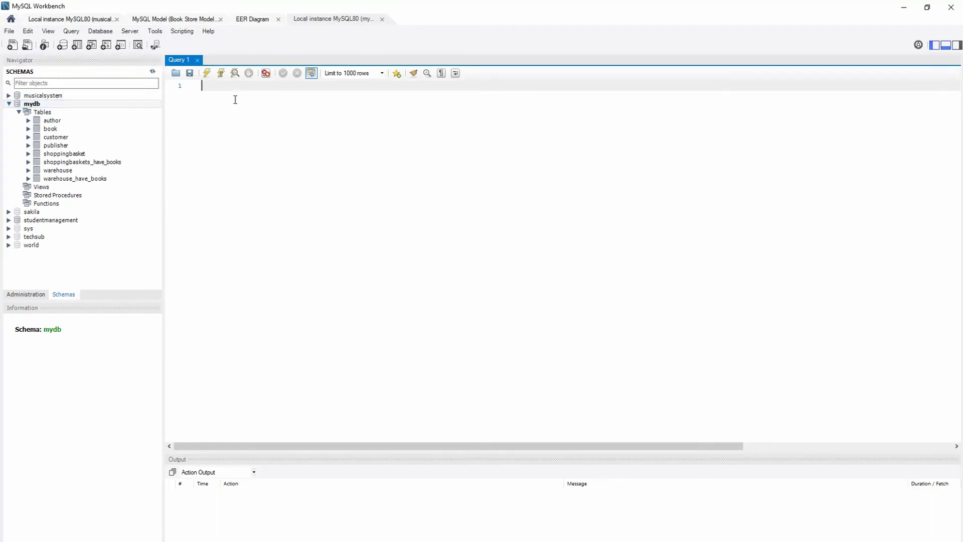
# - Run 'Show Tables' in Query 1, returning the eight bookstore tables
pyautogui.write('Show T')
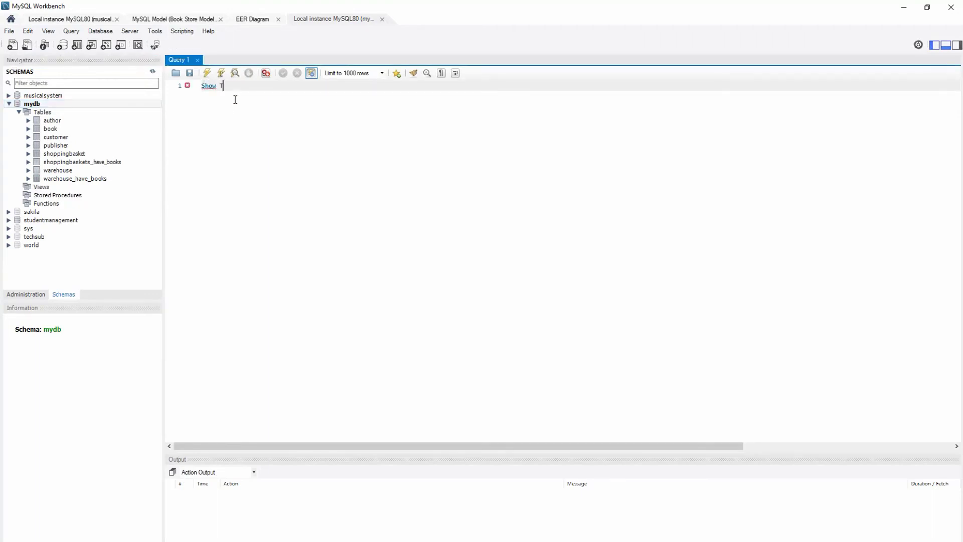
pyautogui.write('ables')
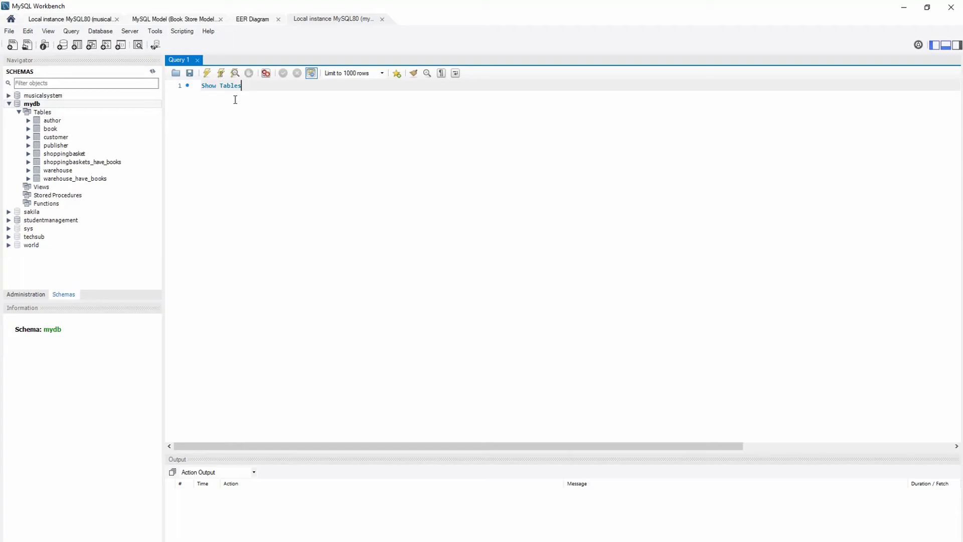
pyautogui.click(208, 73)
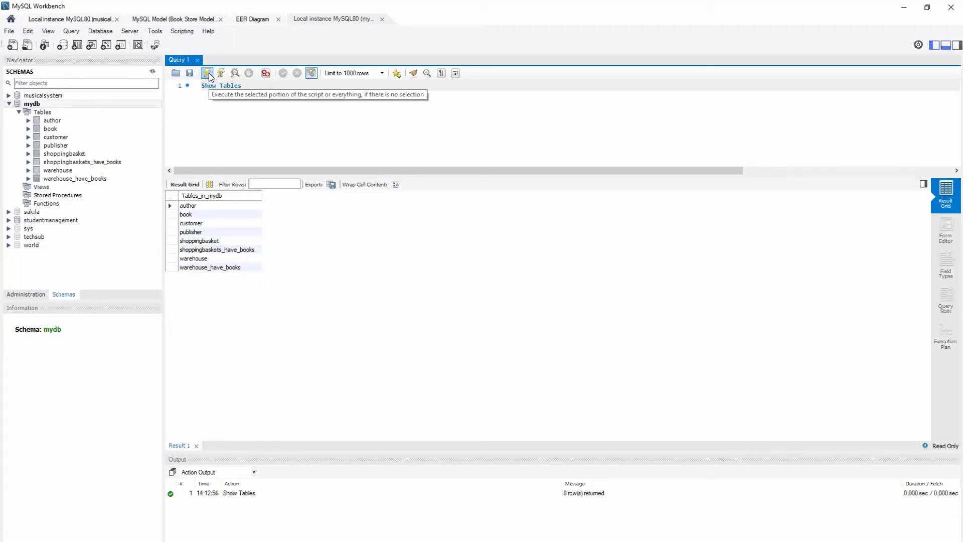
pyautogui.moveTo(227, 305)
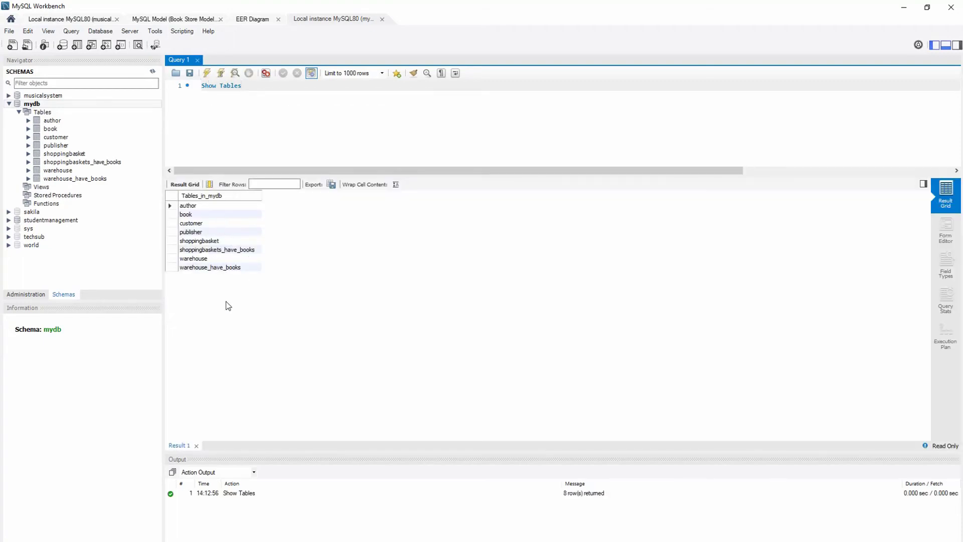
pyautogui.moveTo(64, 125)
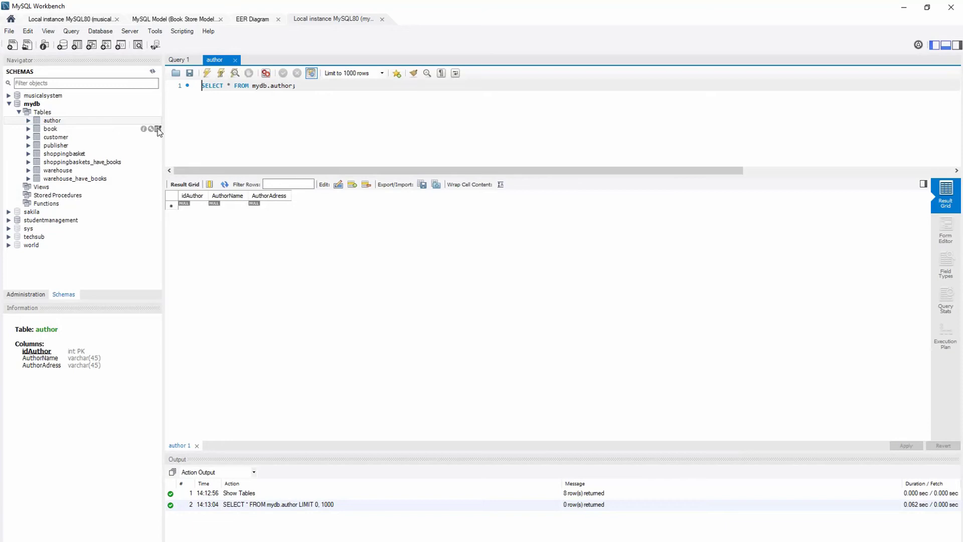
# - Open each mydb table's data in its own tab, then return to the author tab
pyautogui.click(158, 131)
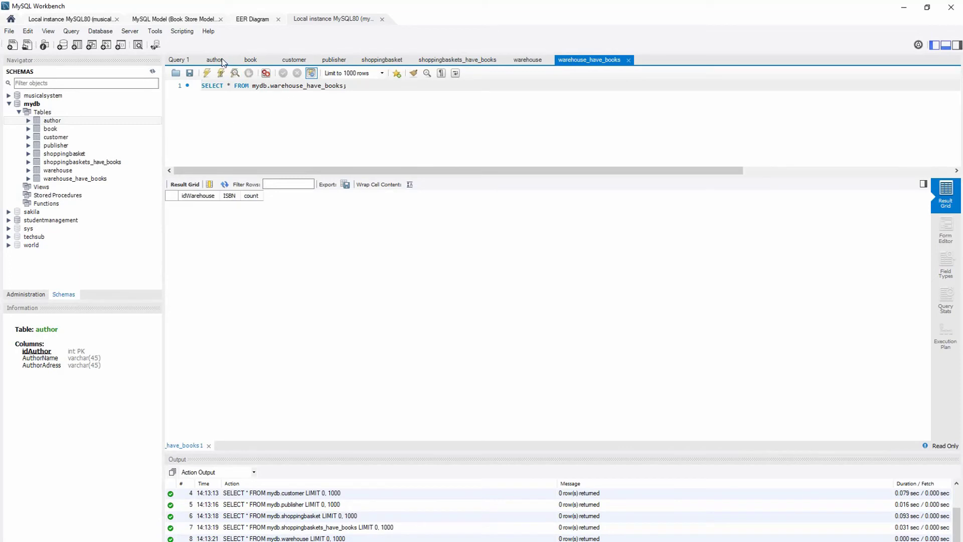
pyautogui.click(214, 60)
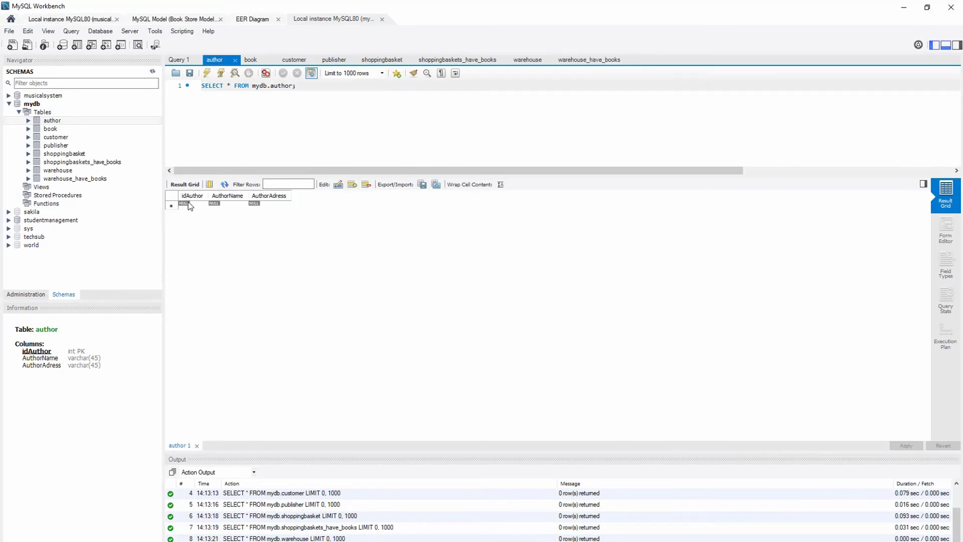
# - Enter a new author row: id 1, name Samir, address Pindi
pyautogui.click(191, 204)
pyautogui.write('S')
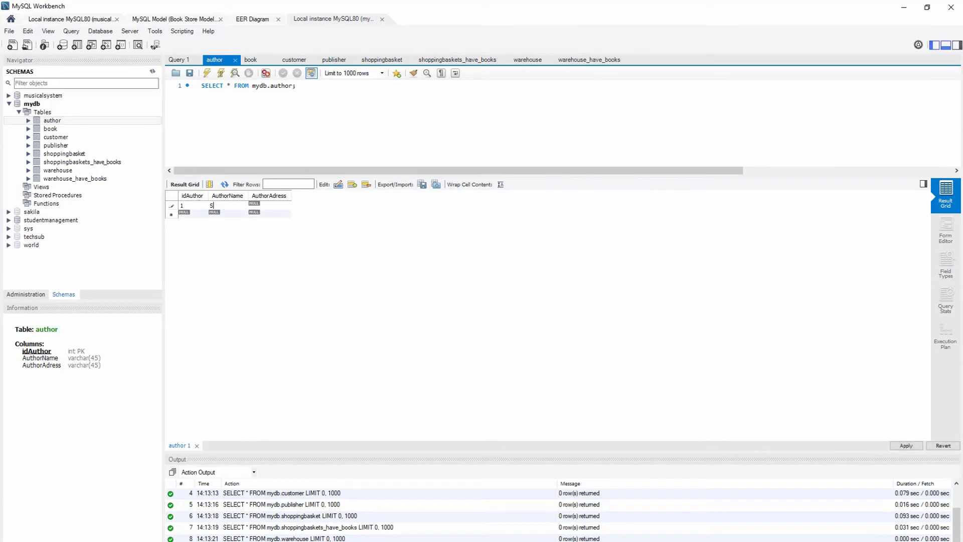
pyautogui.write('amir')
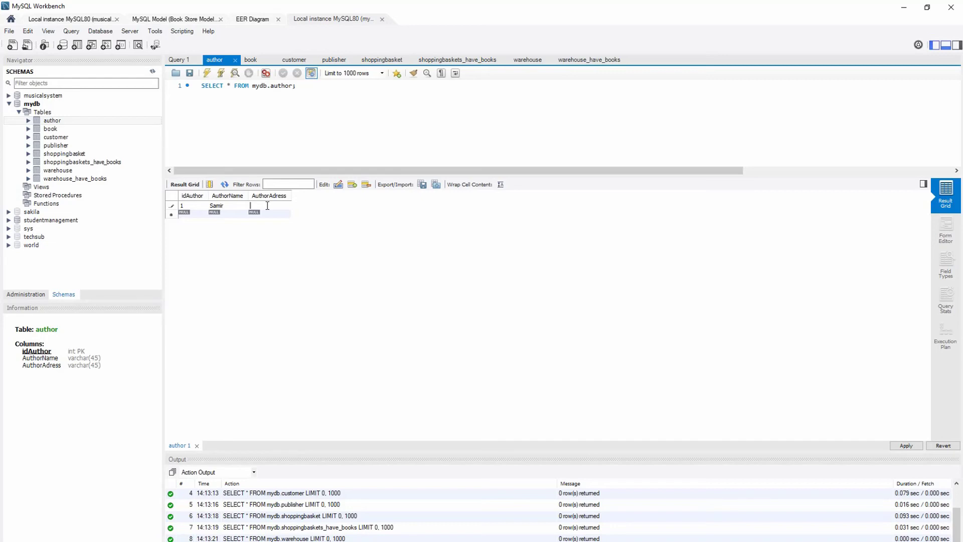
pyautogui.write('Findi')
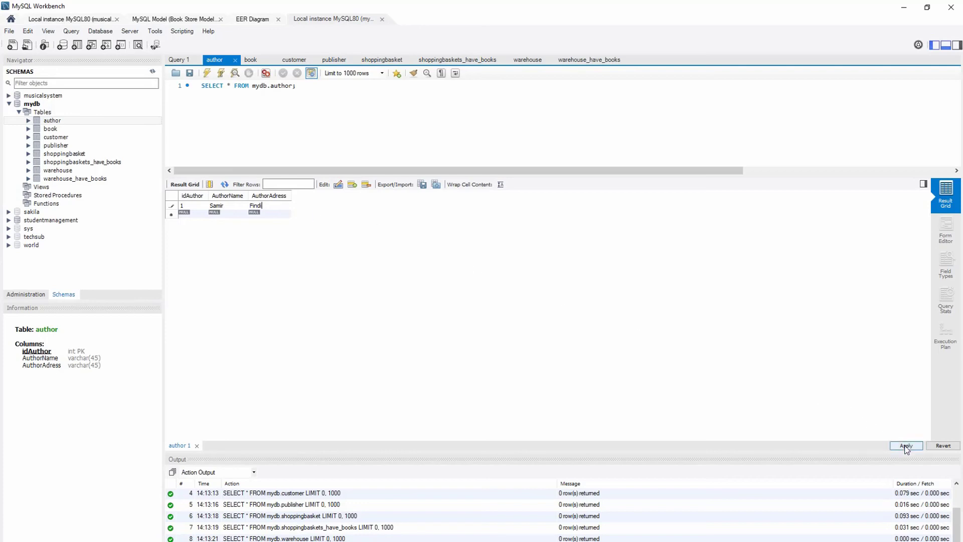
# - Apply the new author row's insert script to the database
pyautogui.click(906, 446)
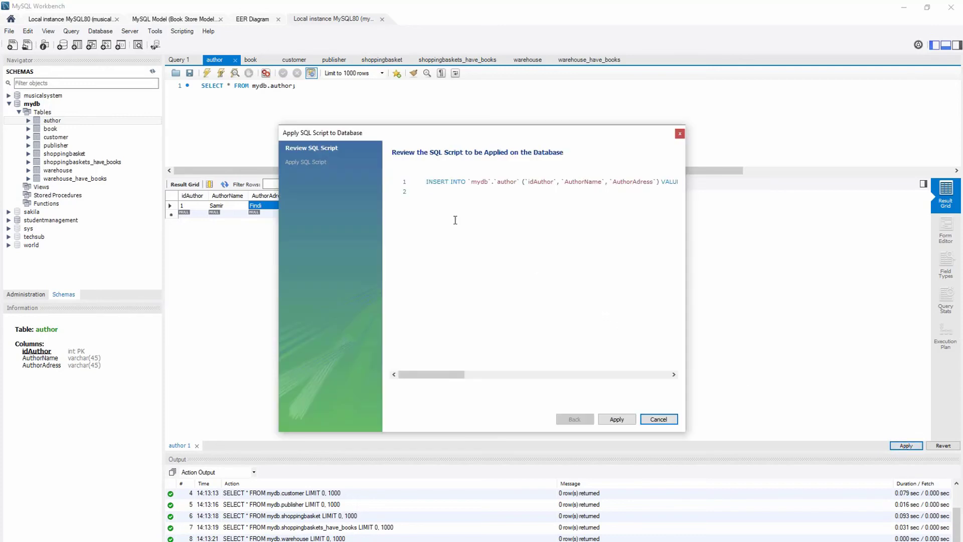
pyautogui.click(616, 419)
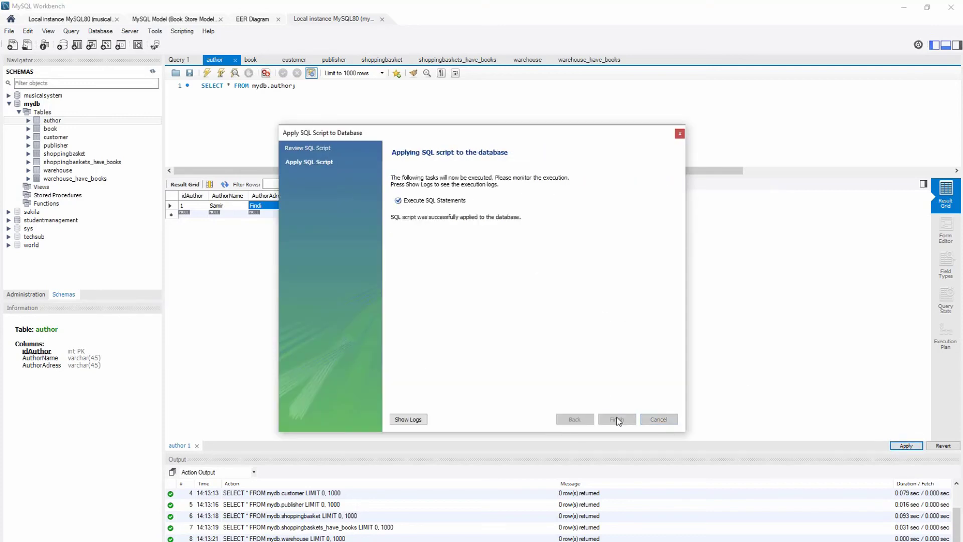
pyautogui.click(617, 419)
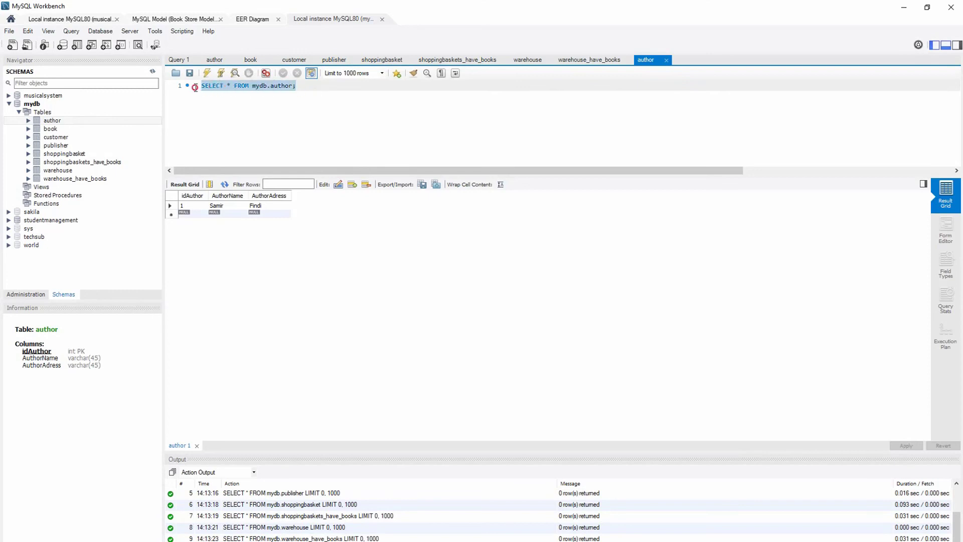
pyautogui.moveTo(221, 74)
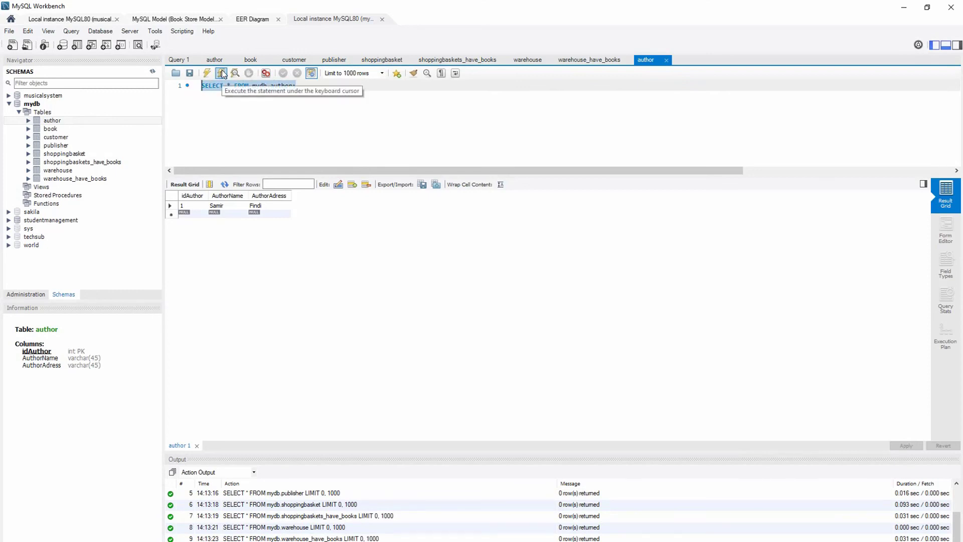
# - Rerun SELECT * FROM mydb.author to confirm Samir from Pindi is returned
pyautogui.click(220, 73)
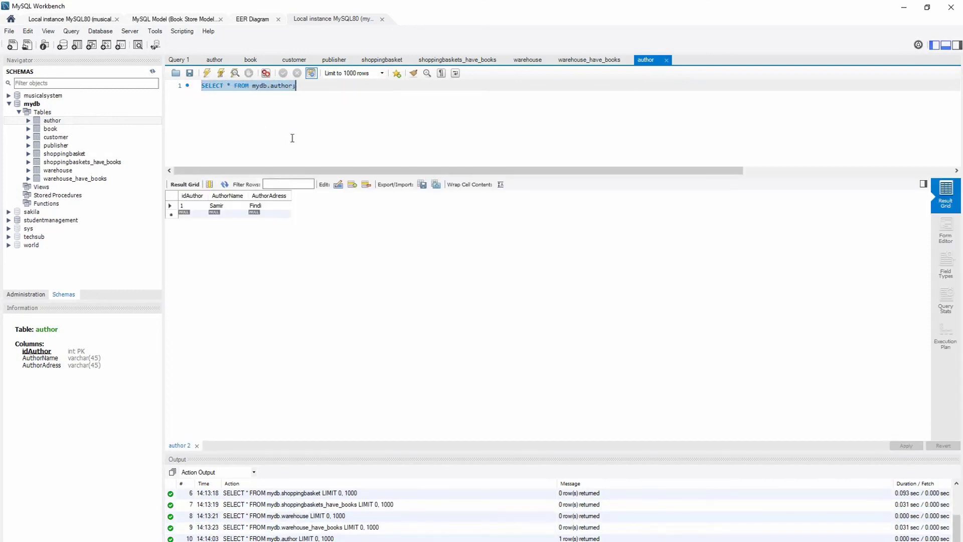